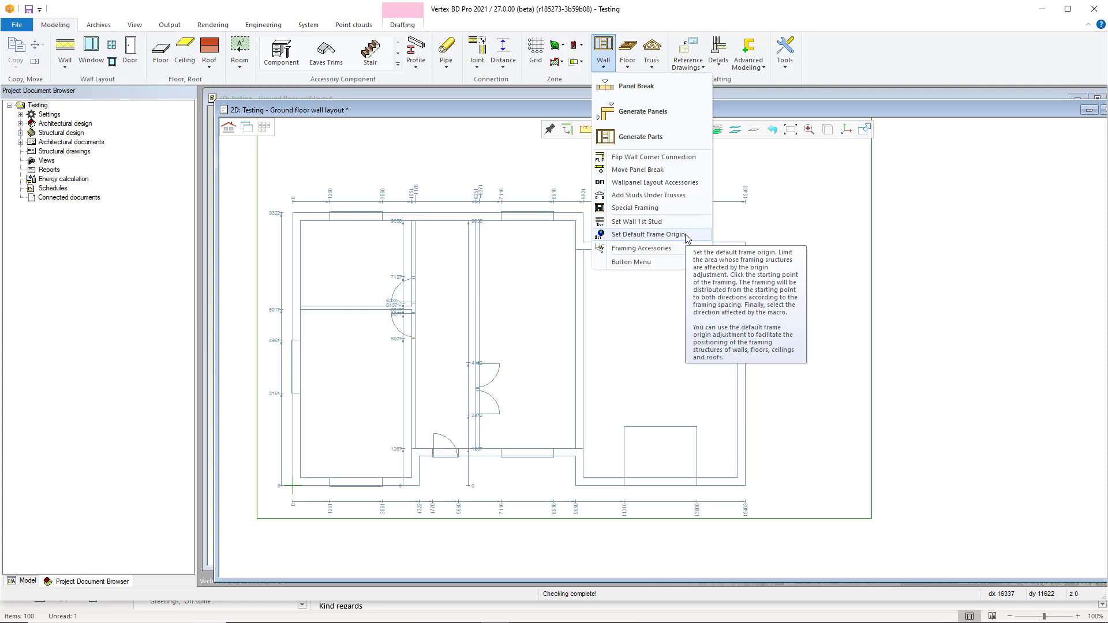
pyautogui.moveTo(728, 243)
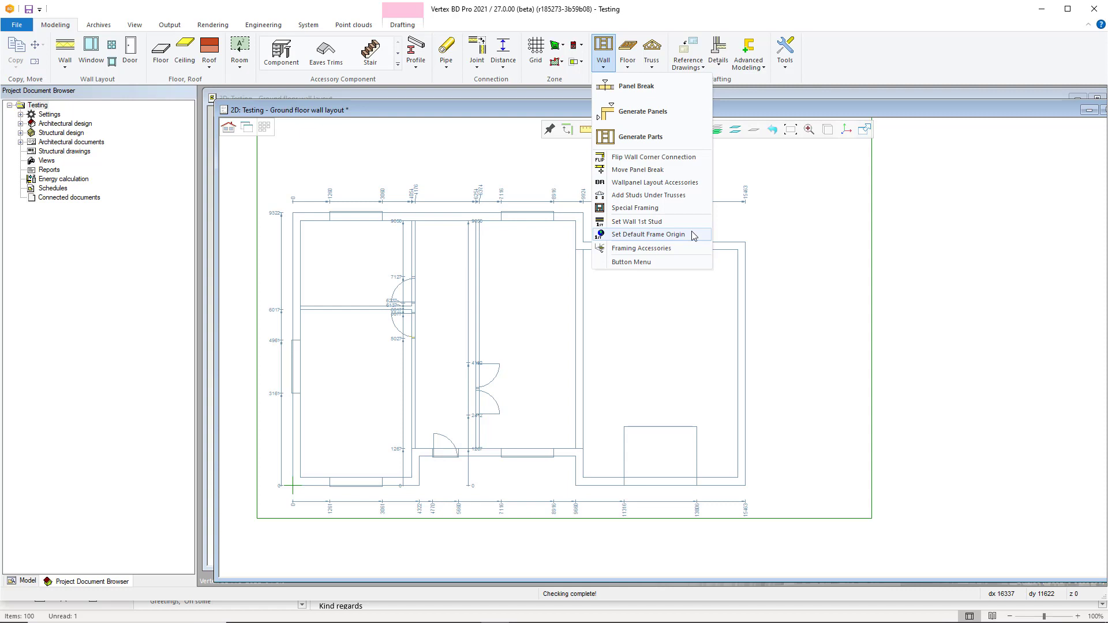
pyautogui.moveTo(741, 232)
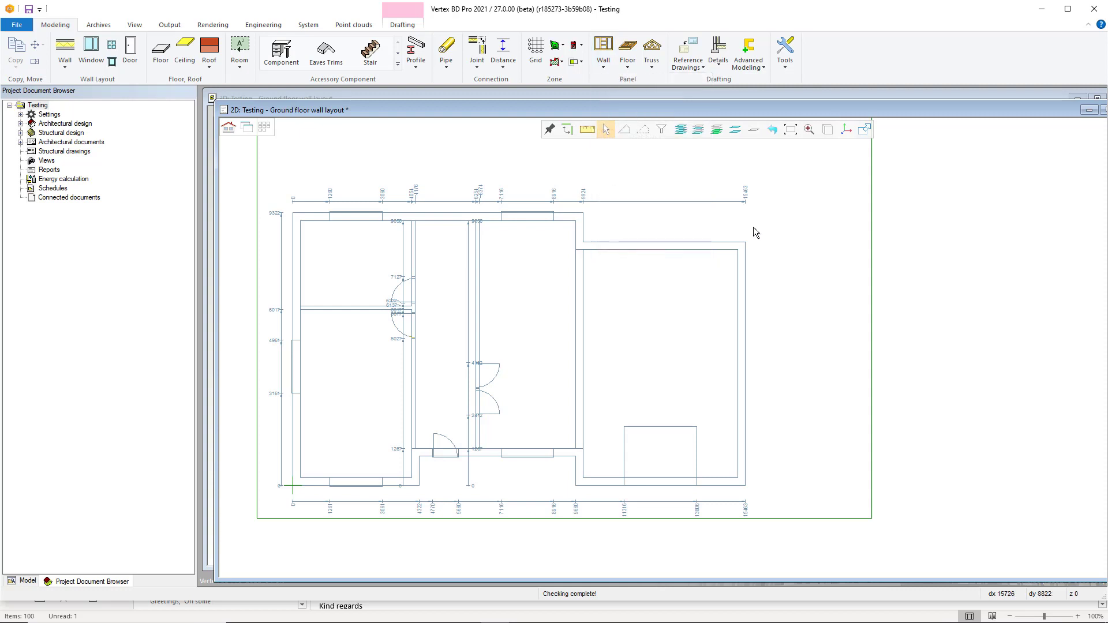
pyautogui.moveTo(632, 435)
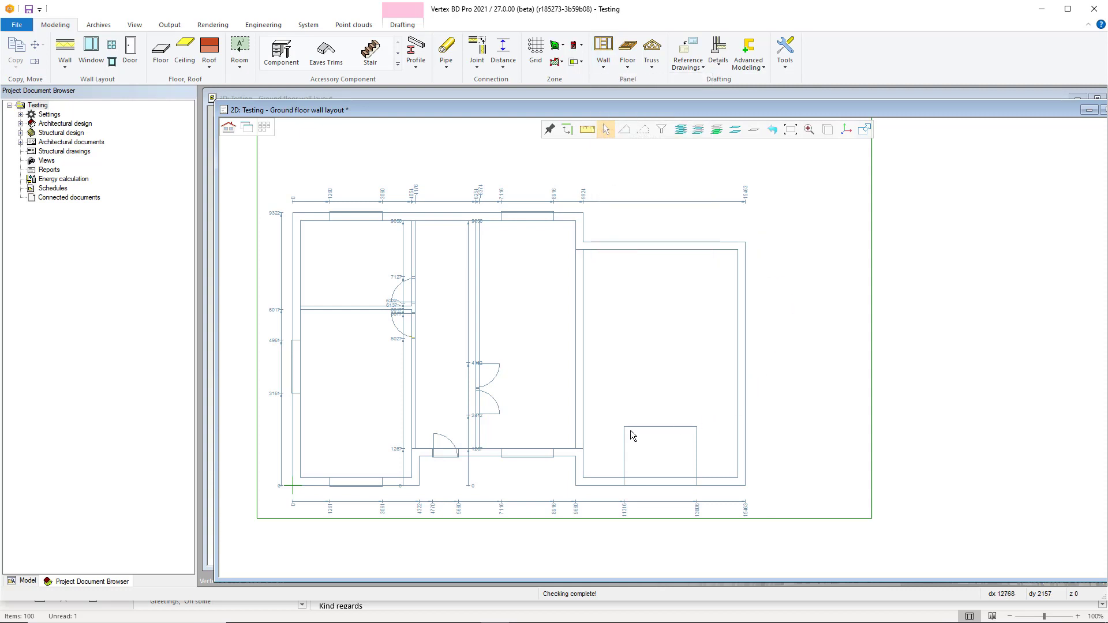
pyautogui.moveTo(651, 306)
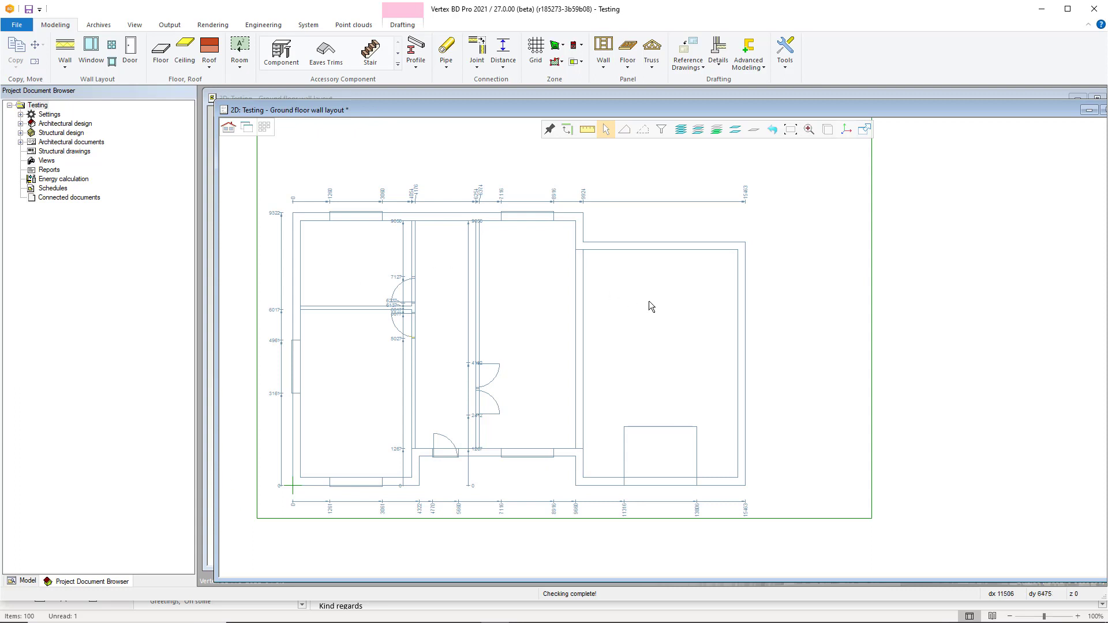
pyautogui.moveTo(645, 308)
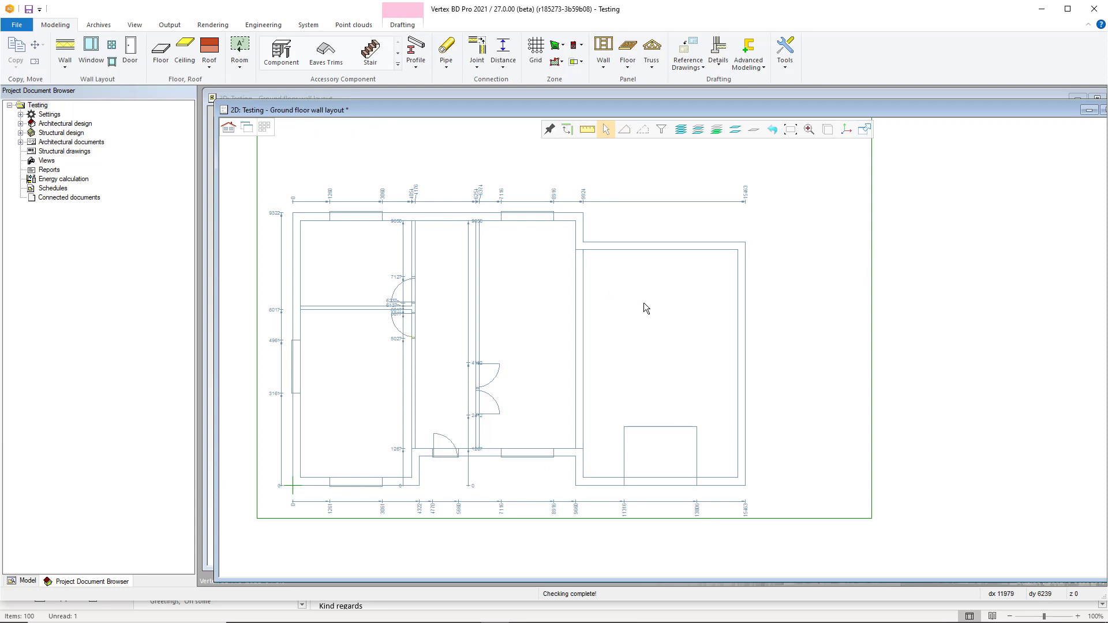
pyautogui.moveTo(601, 326)
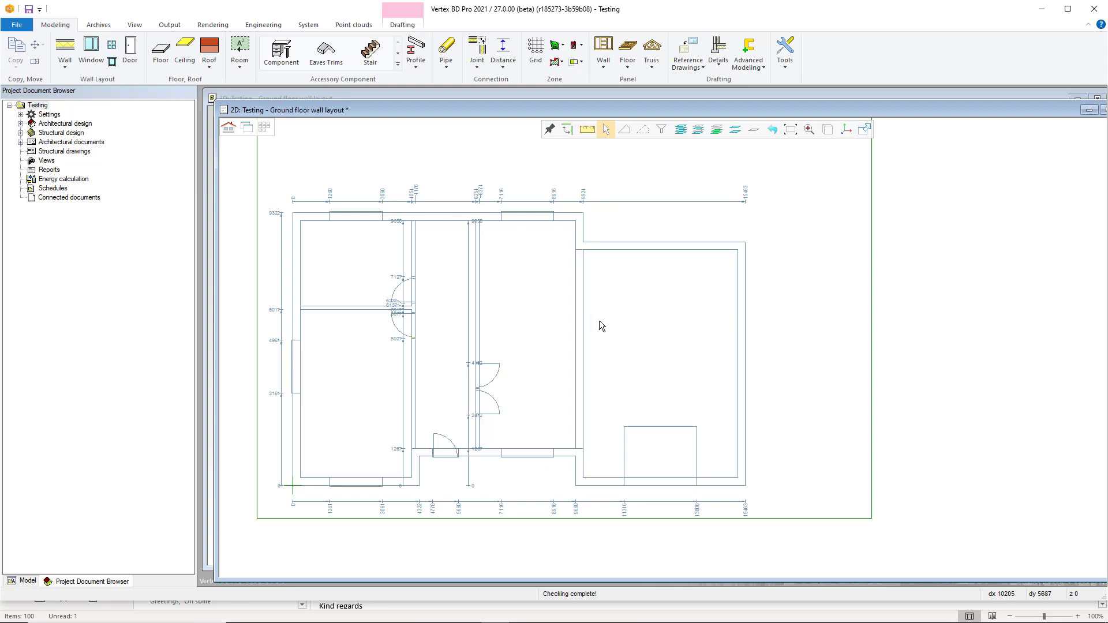
pyautogui.moveTo(56, 25)
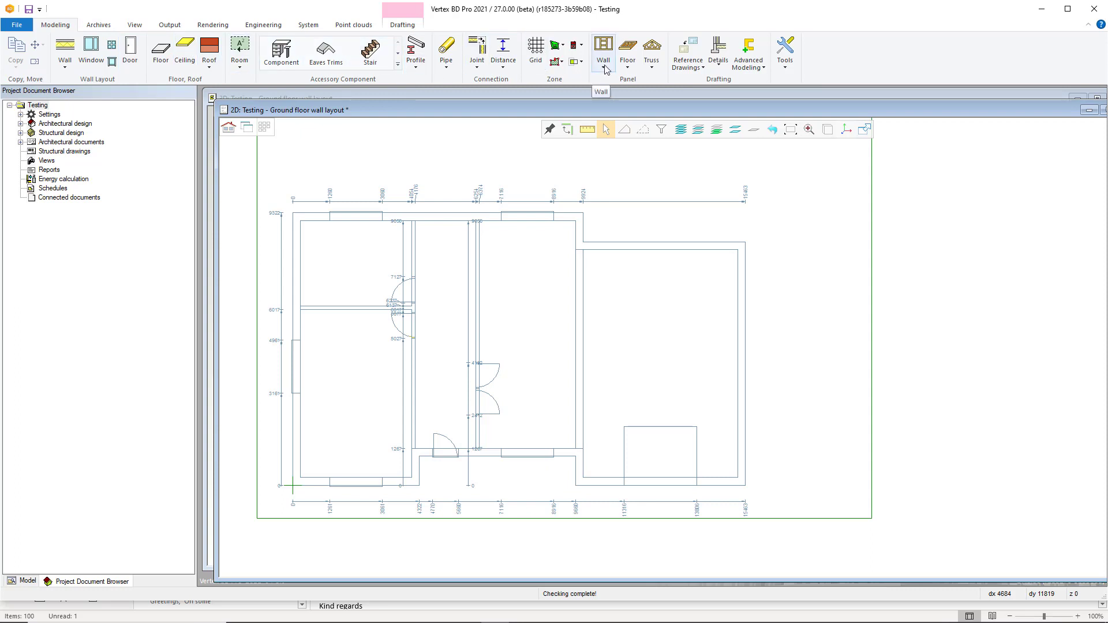
# Step: Place a default frame origin with a range outline around the walls, directed from the bottom-left corner
pyautogui.click(604, 53)
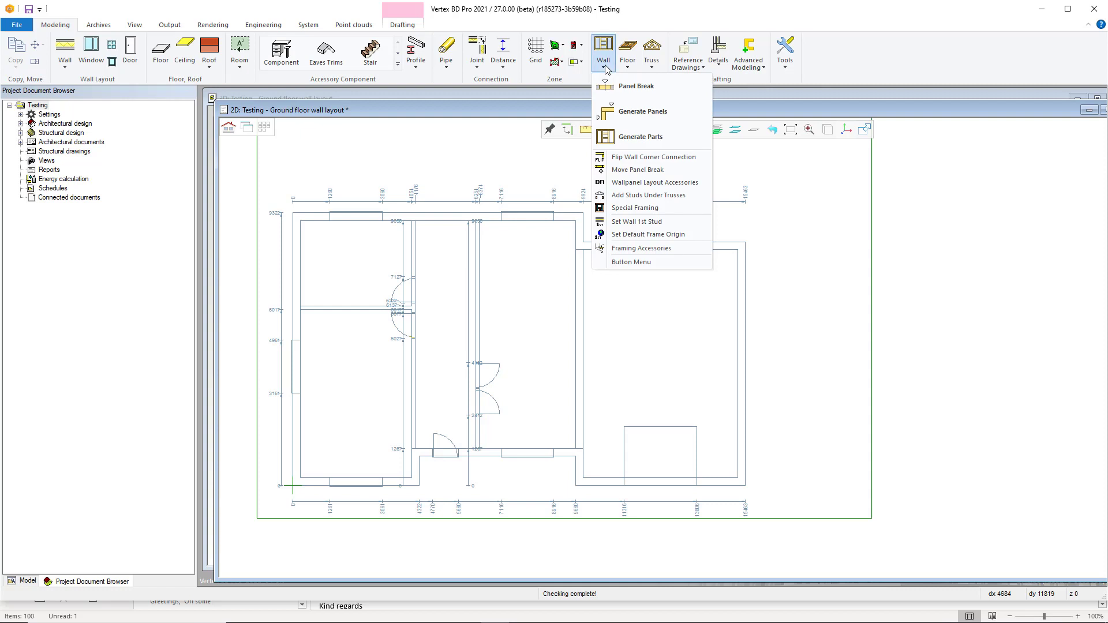
pyautogui.moveTo(607, 69)
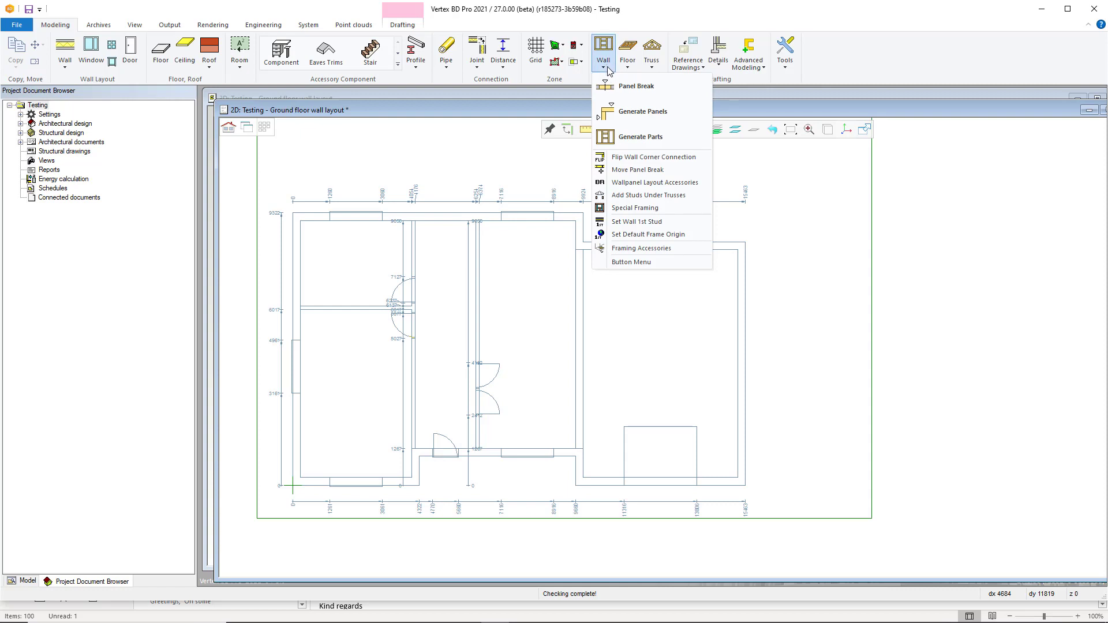
pyautogui.moveTo(651, 156)
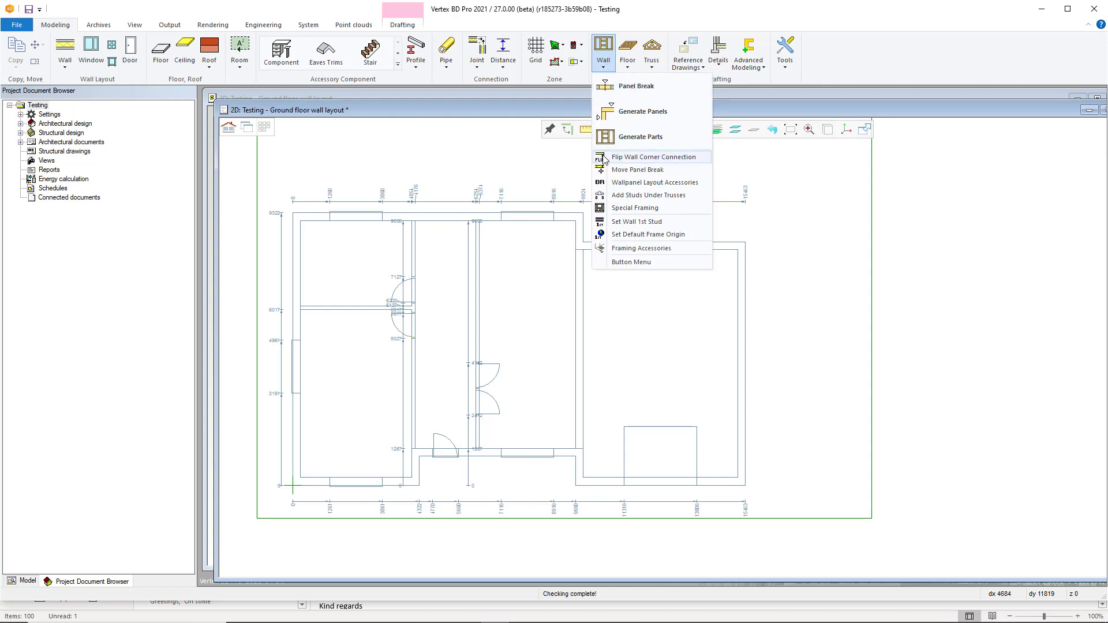
pyautogui.click(647, 234)
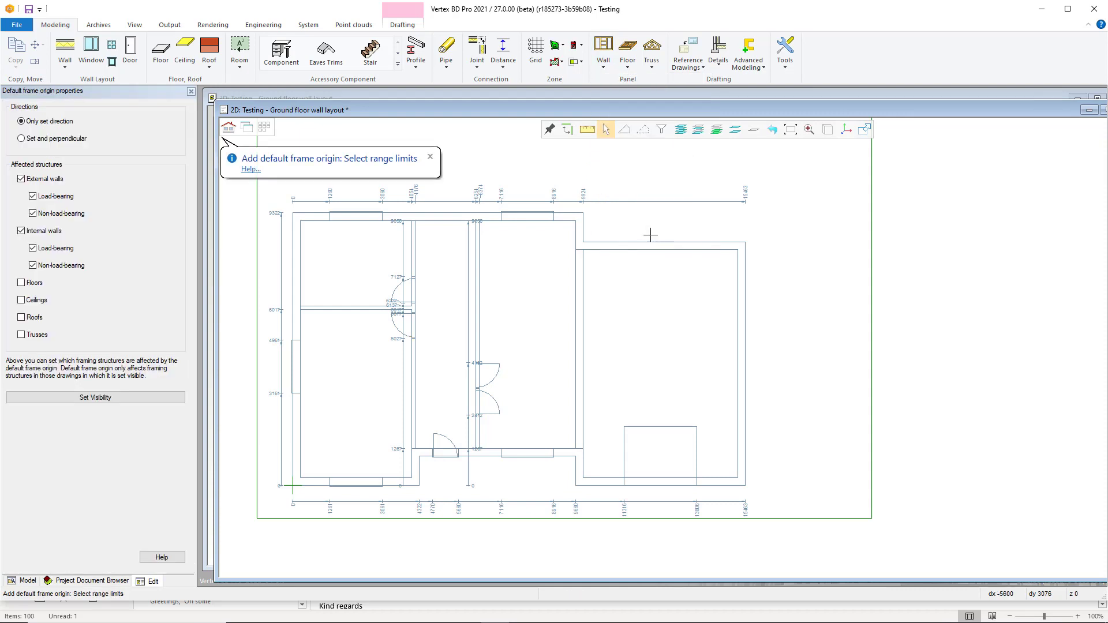
pyautogui.moveTo(293, 487)
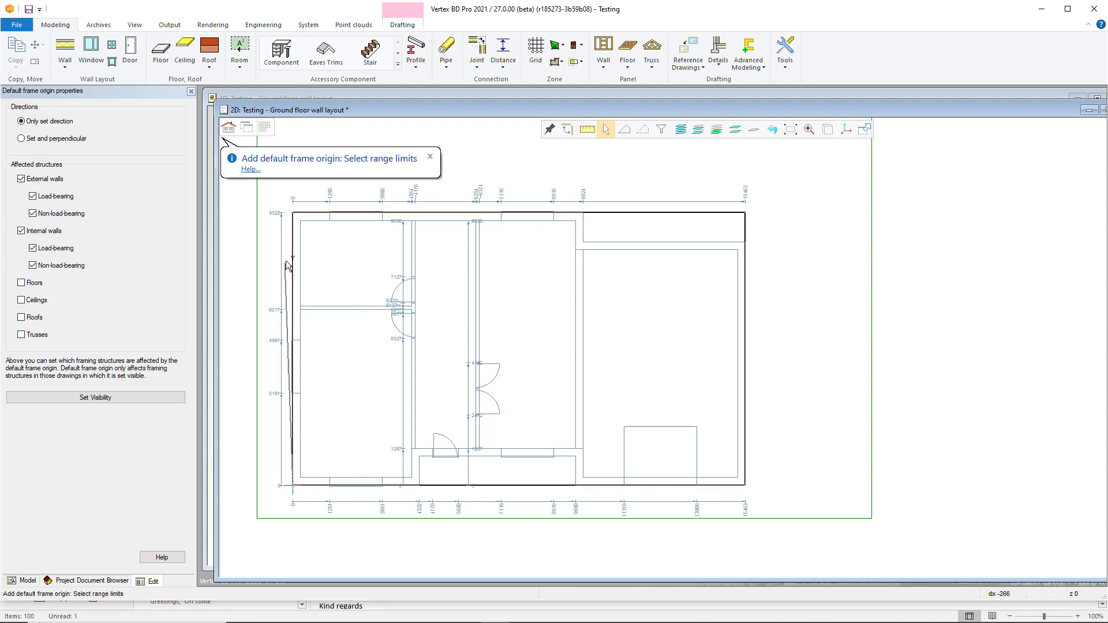
pyautogui.rightClick(289, 266)
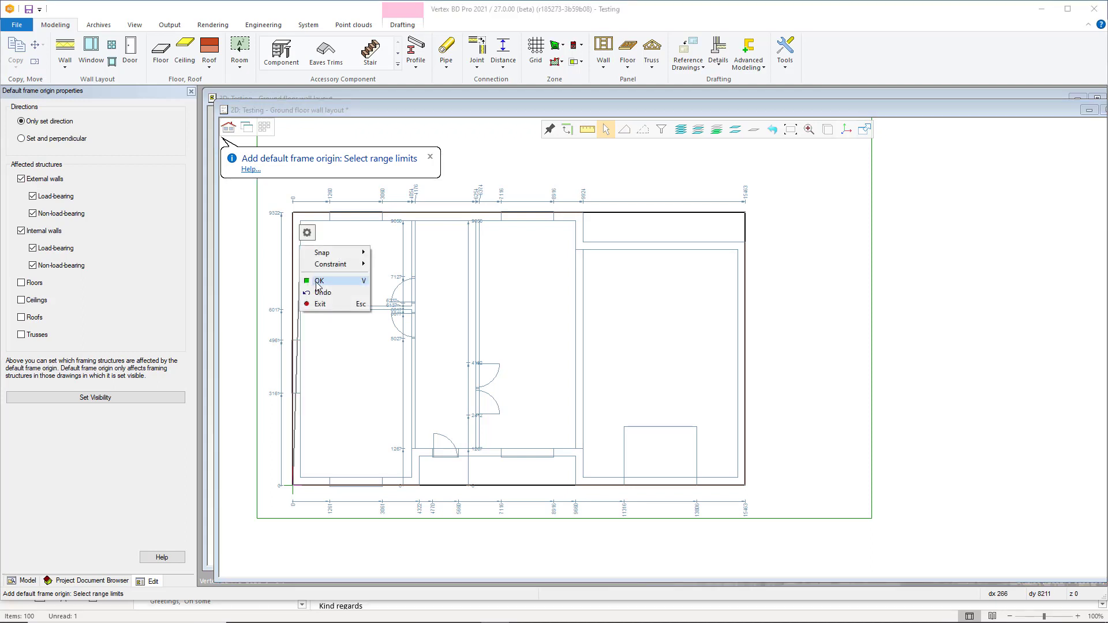
pyautogui.click(318, 280)
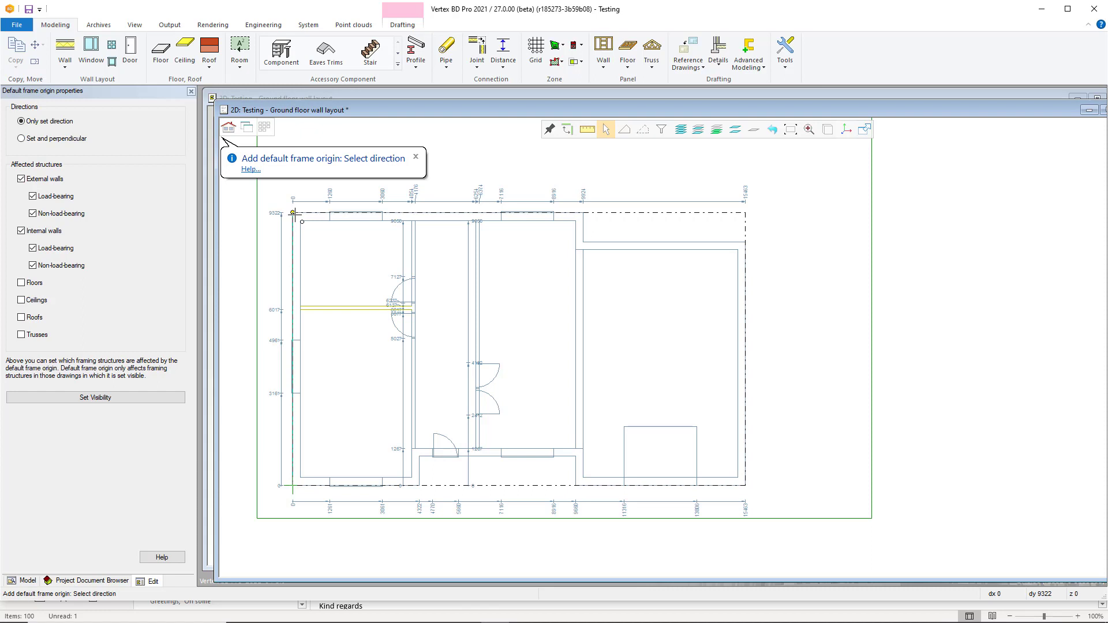
pyautogui.click(92, 581)
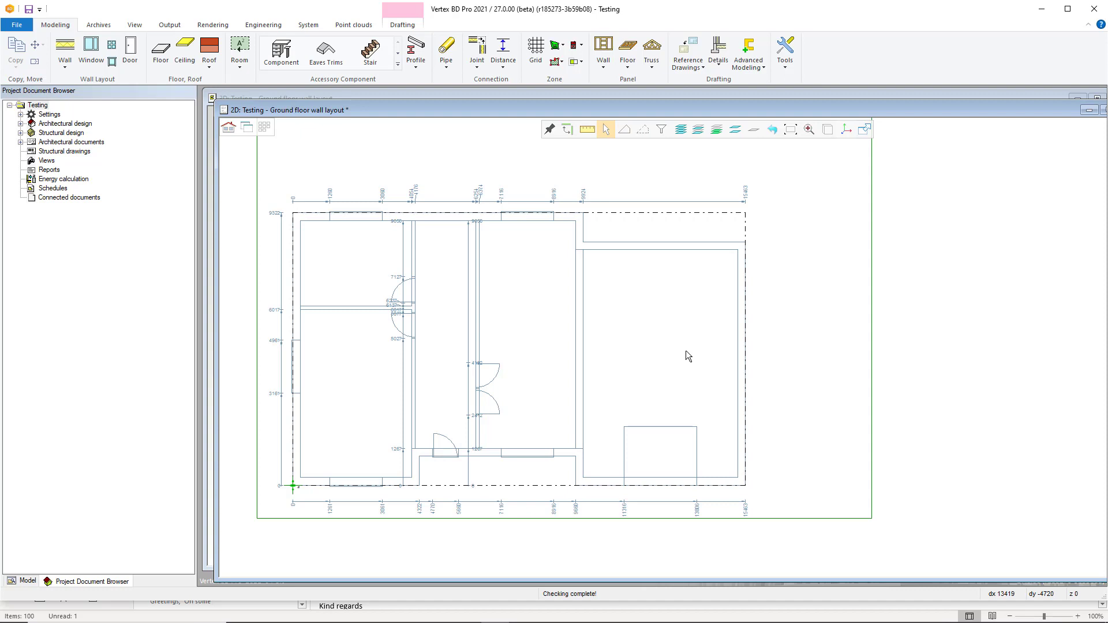
pyautogui.moveTo(709, 353)
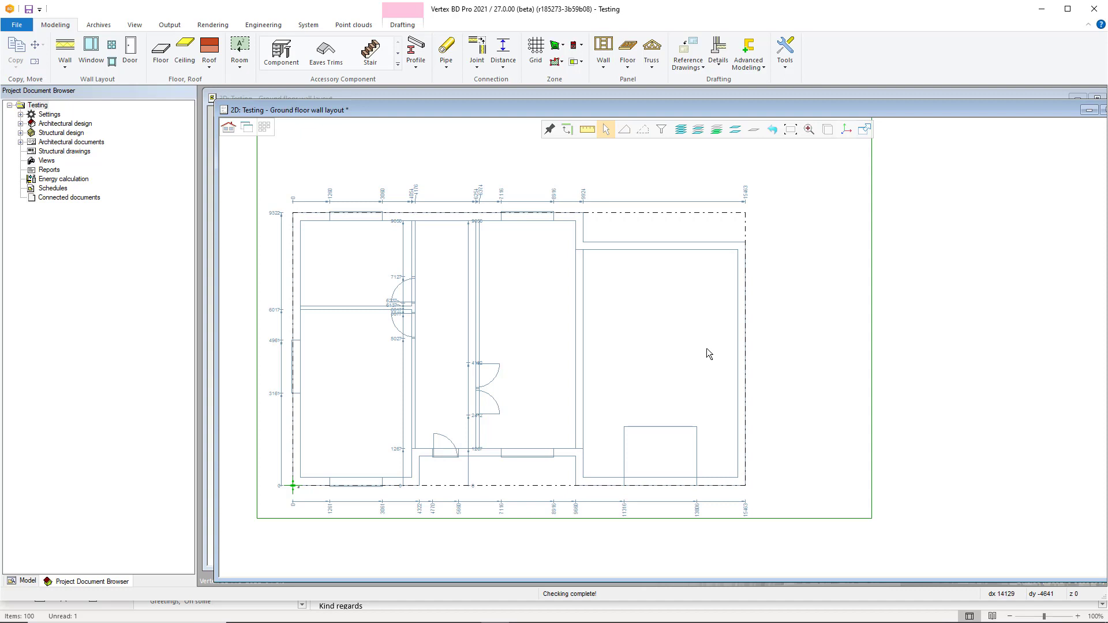
pyautogui.moveTo(801, 359)
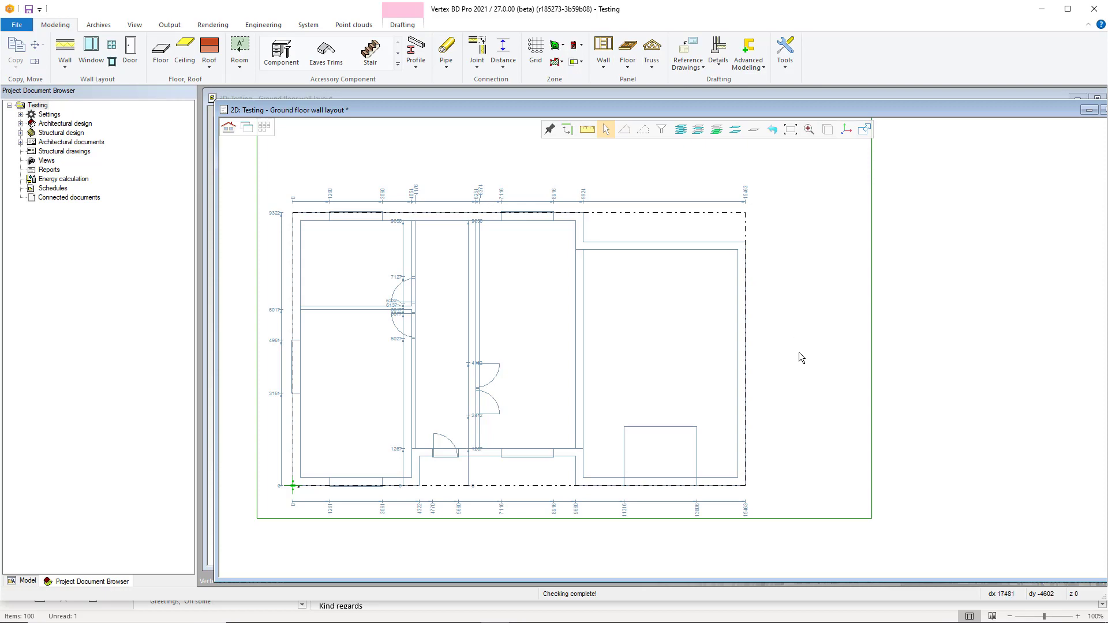